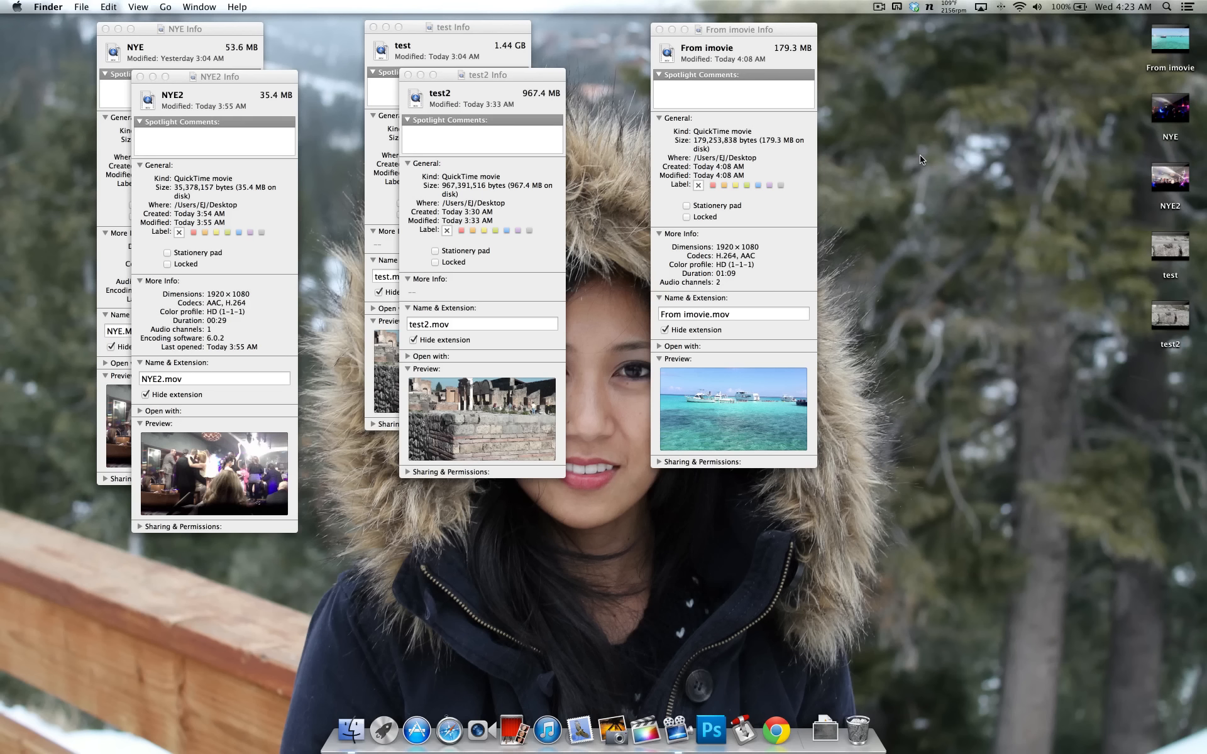
pyautogui.moveTo(930, 166)
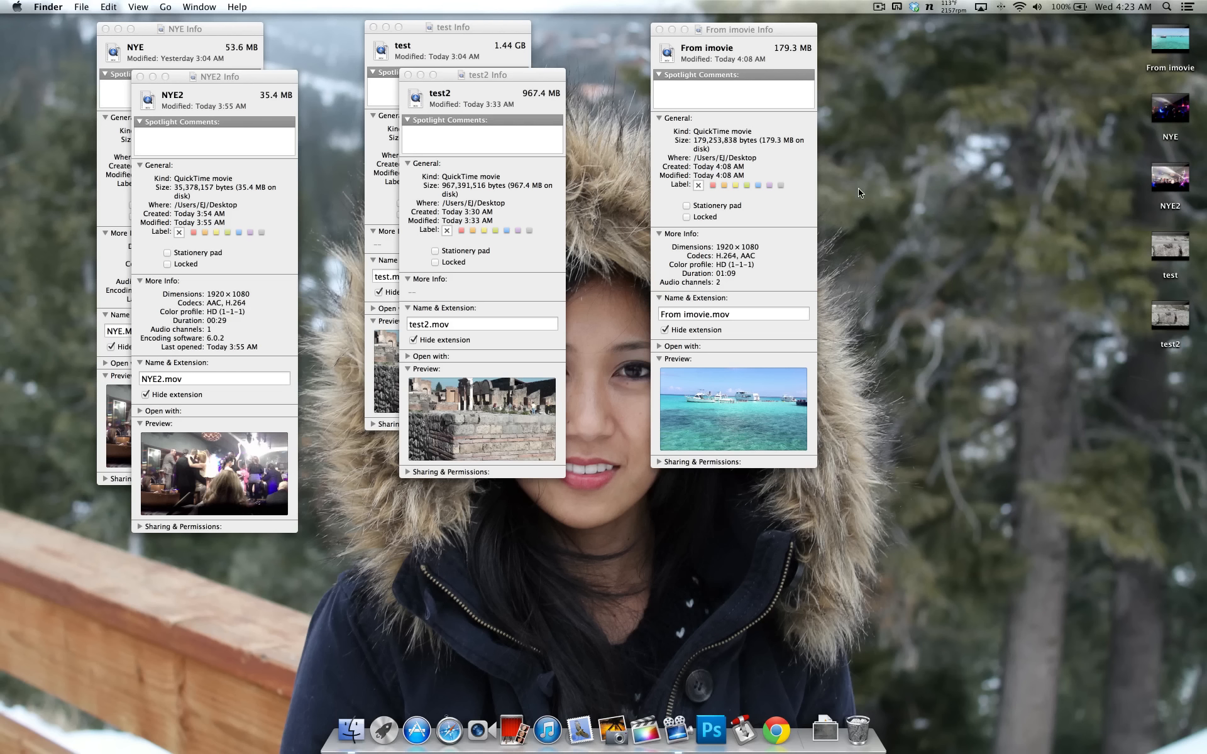
pyautogui.moveTo(870, 271)
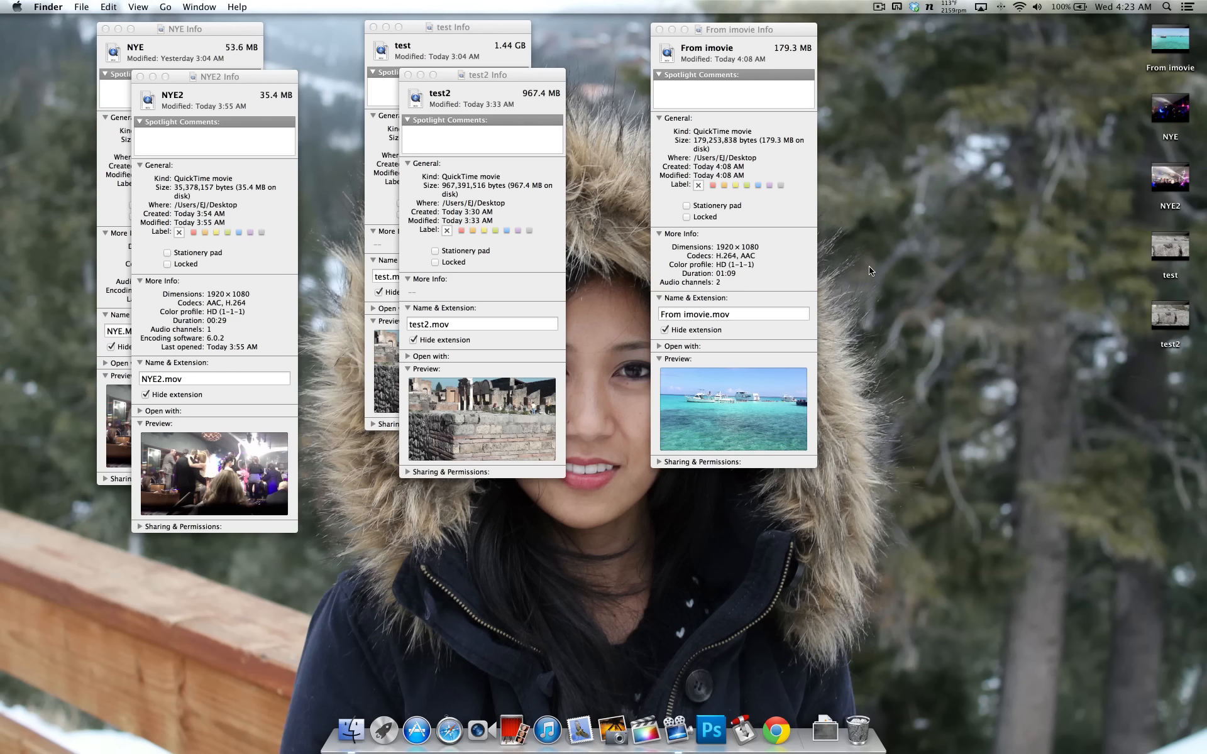
pyautogui.moveTo(850, 404)
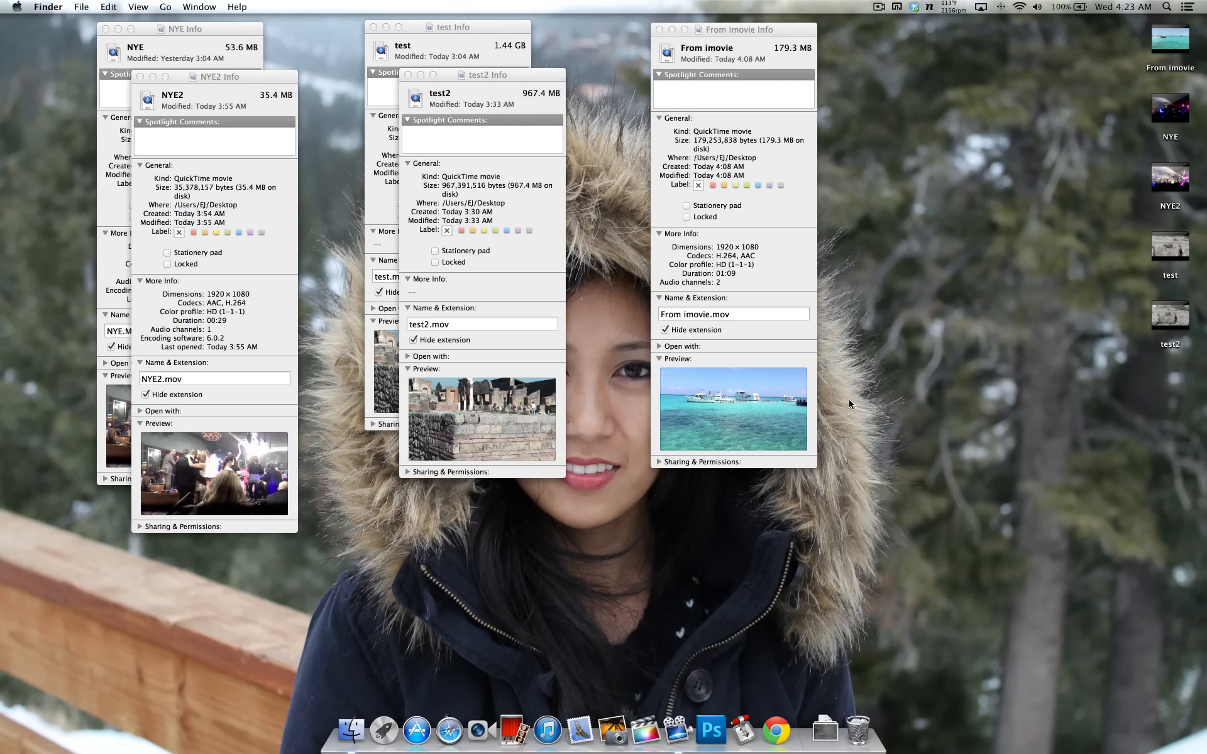
pyautogui.moveTo(888, 317)
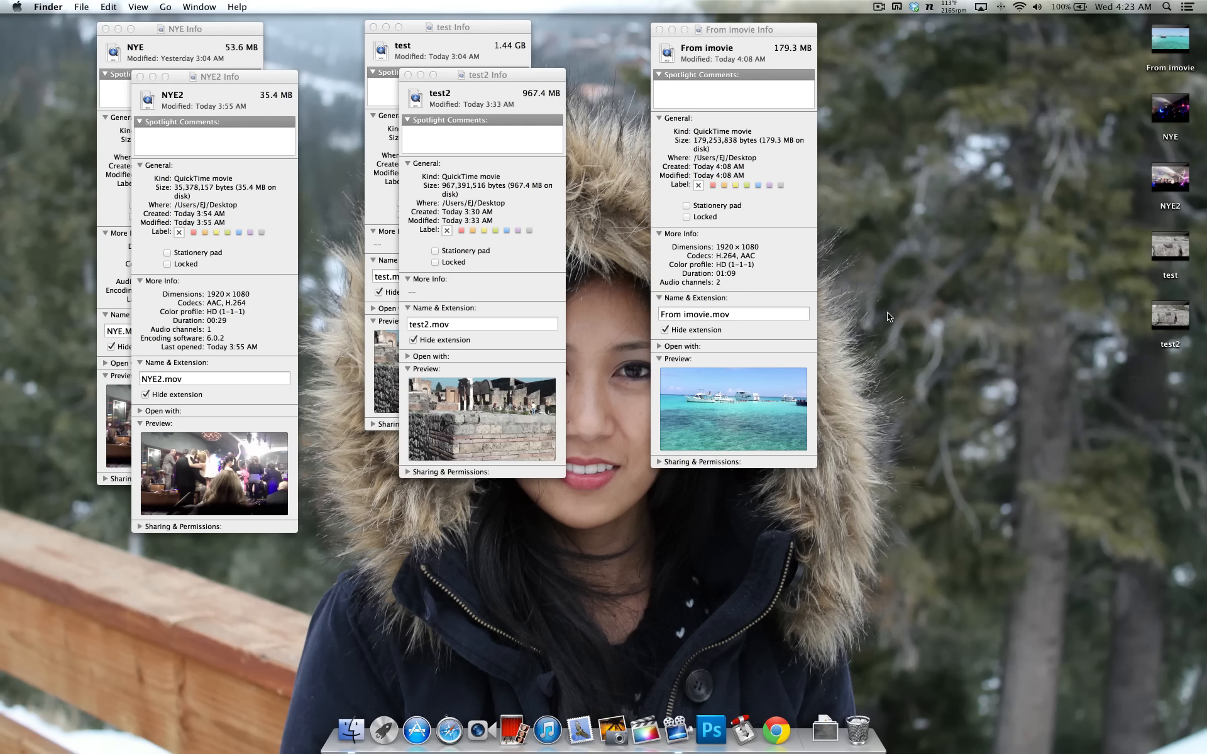
pyautogui.moveTo(898, 302)
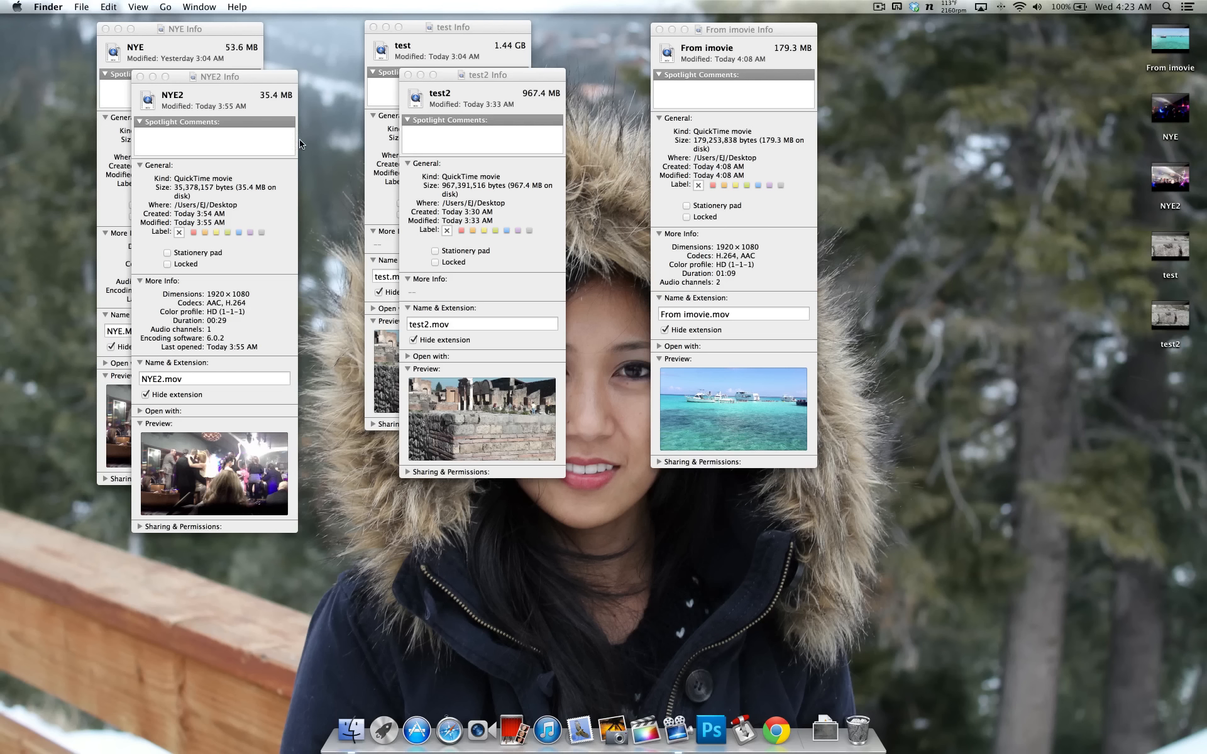
pyautogui.moveTo(244, 65)
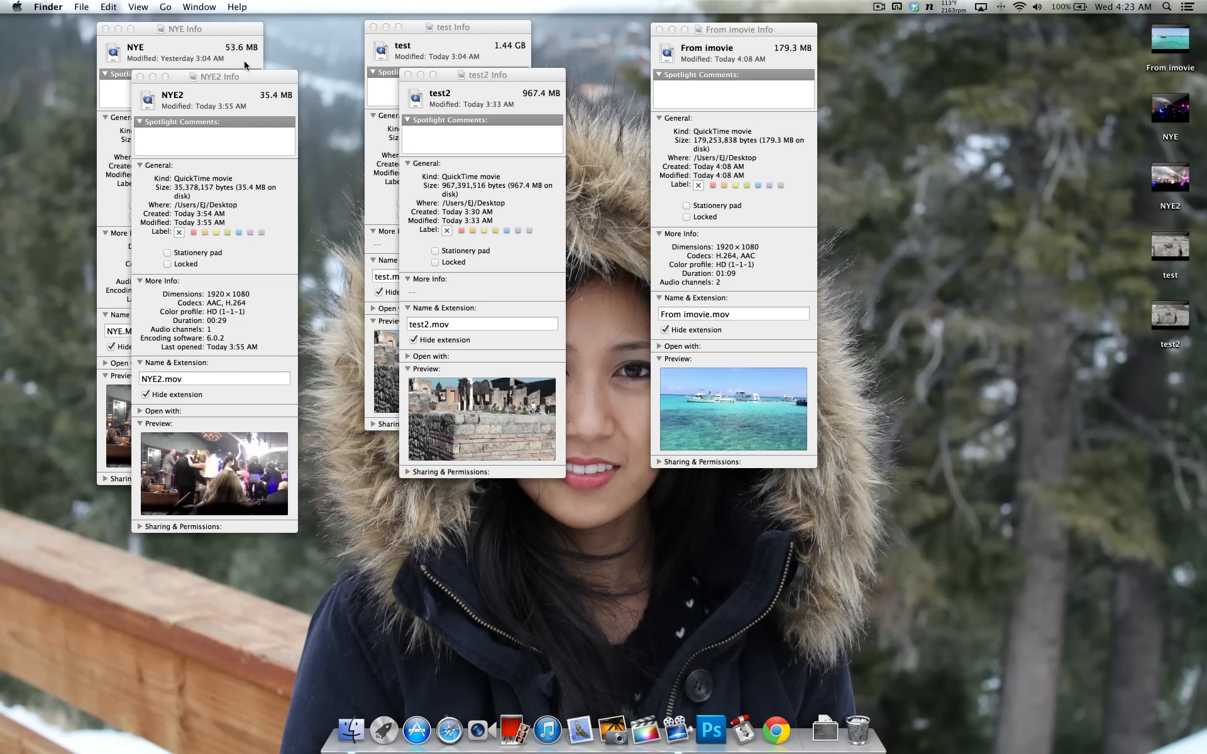
pyautogui.moveTo(246, 66)
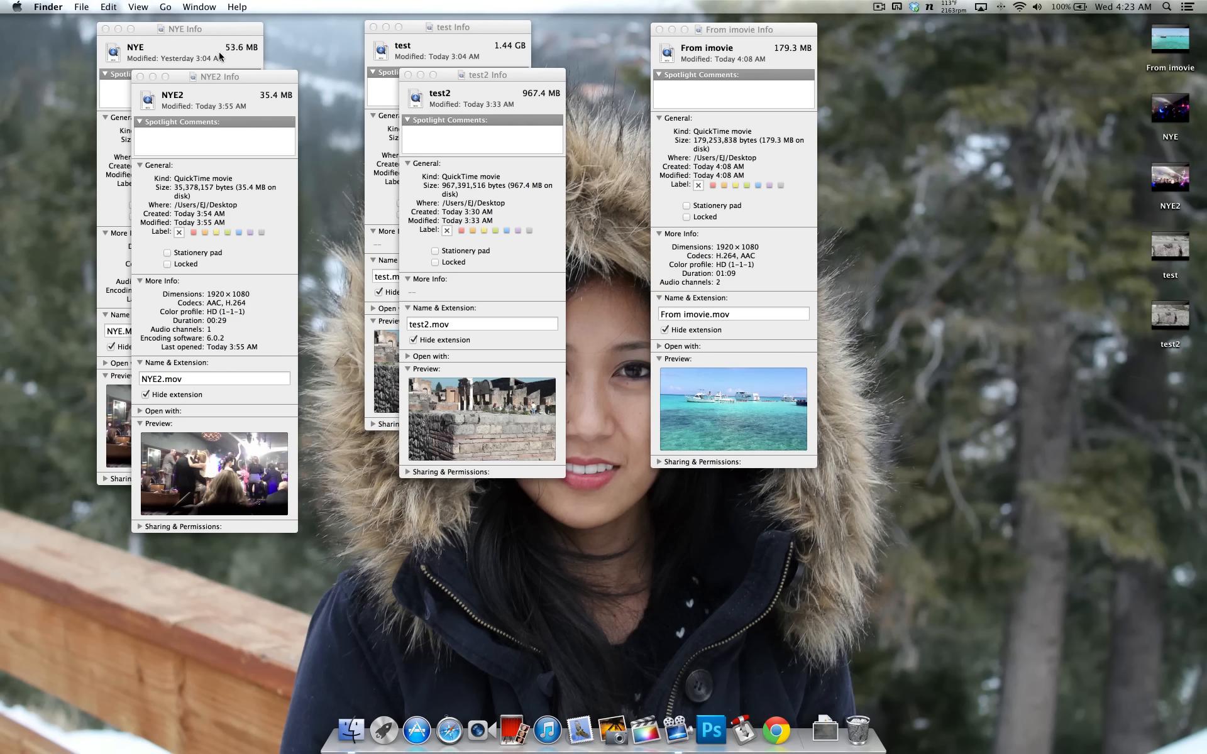
pyautogui.moveTo(246, 44)
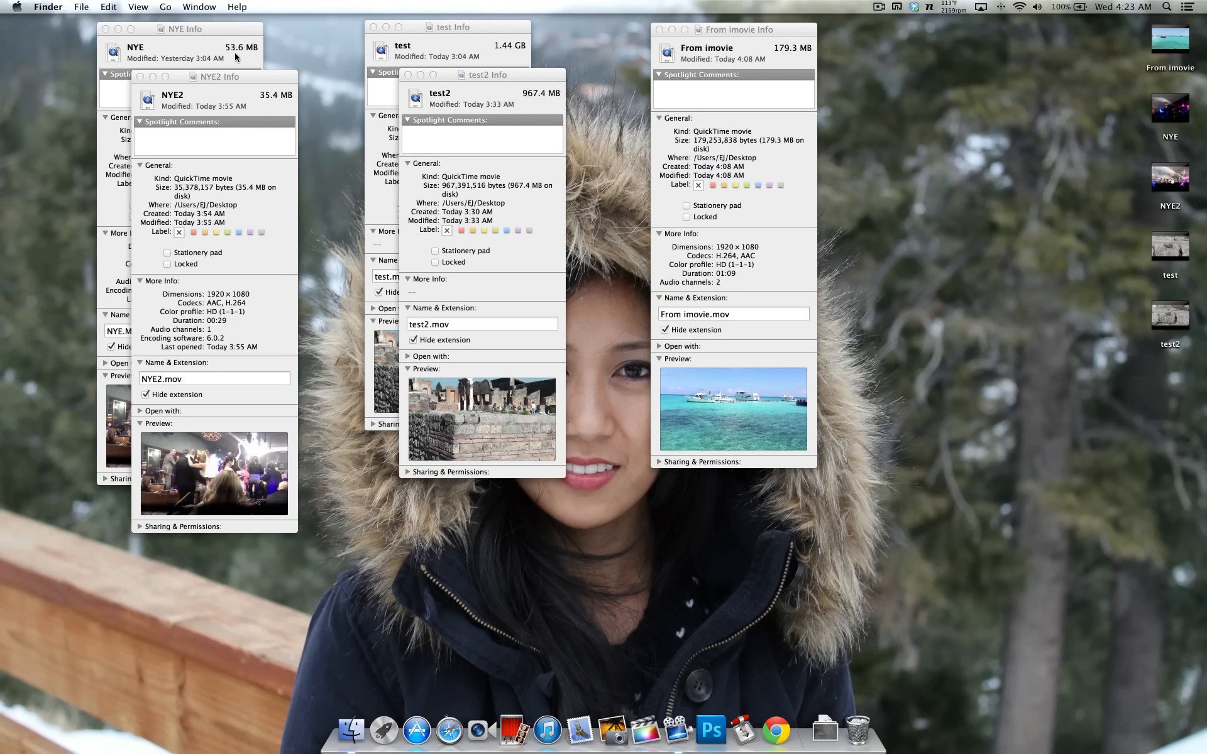
pyautogui.moveTo(282, 92)
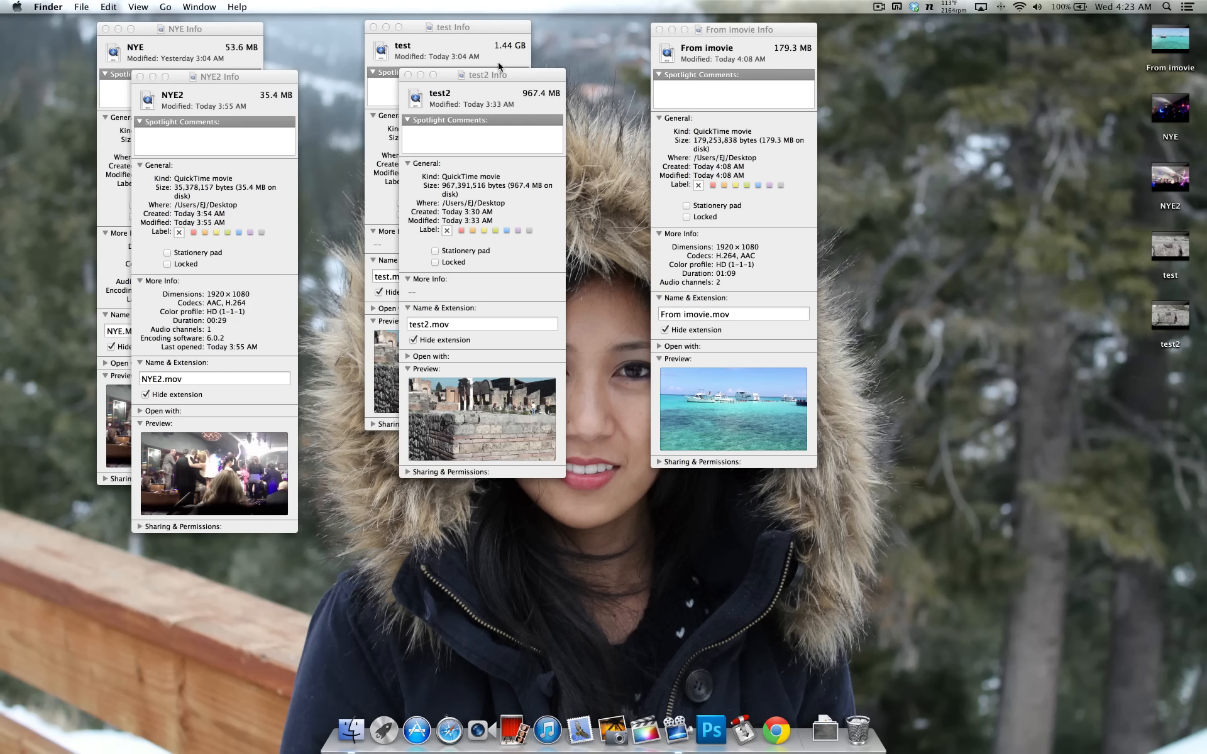
pyautogui.moveTo(560, 122)
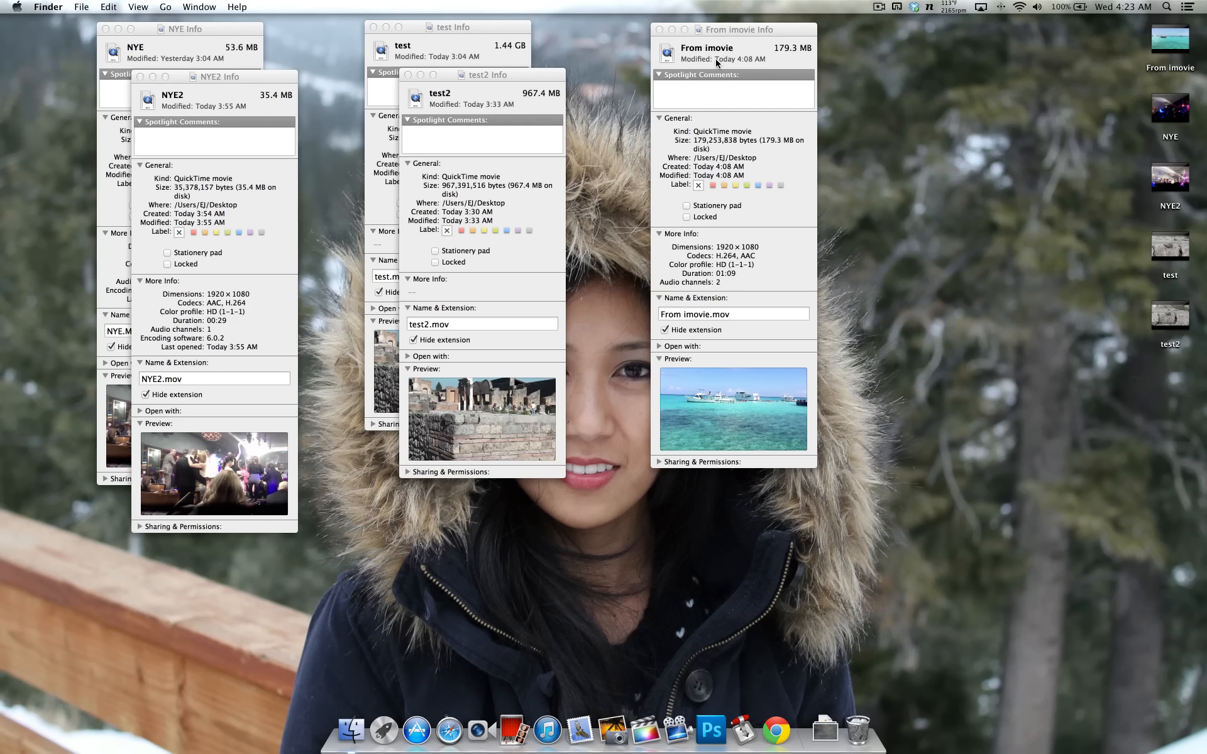
pyautogui.moveTo(776, 68)
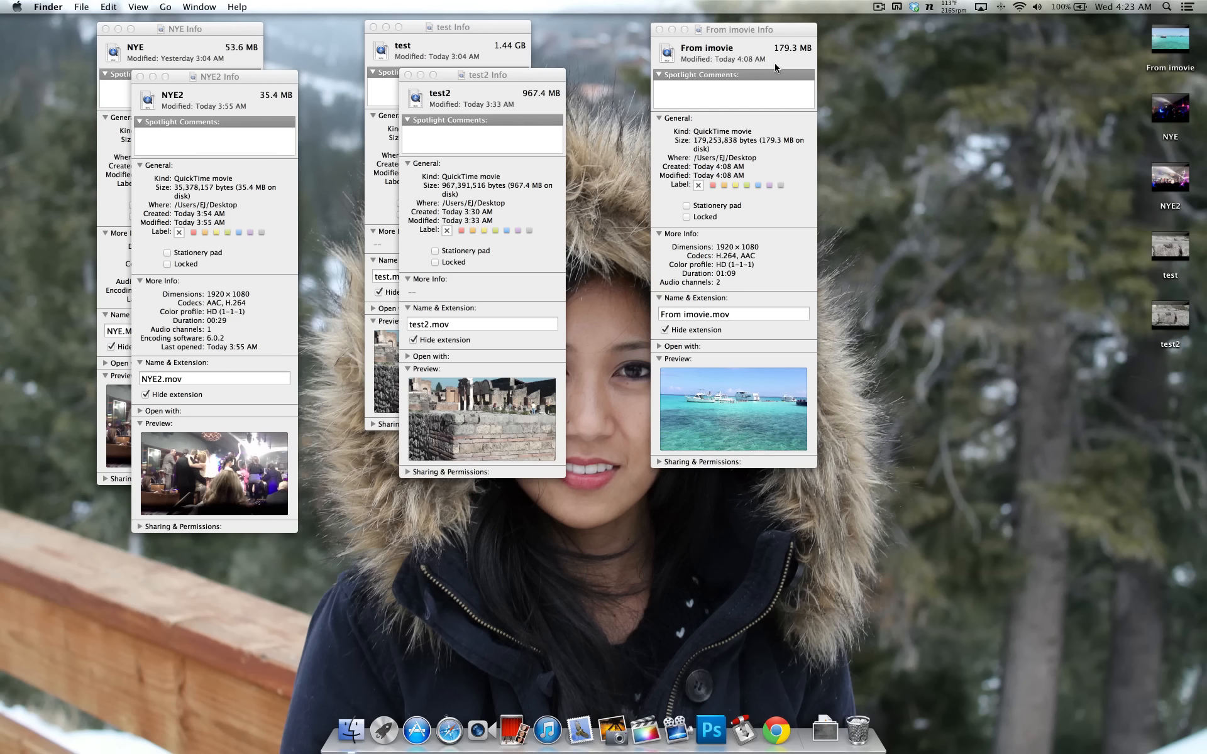
pyautogui.moveTo(1005, 130)
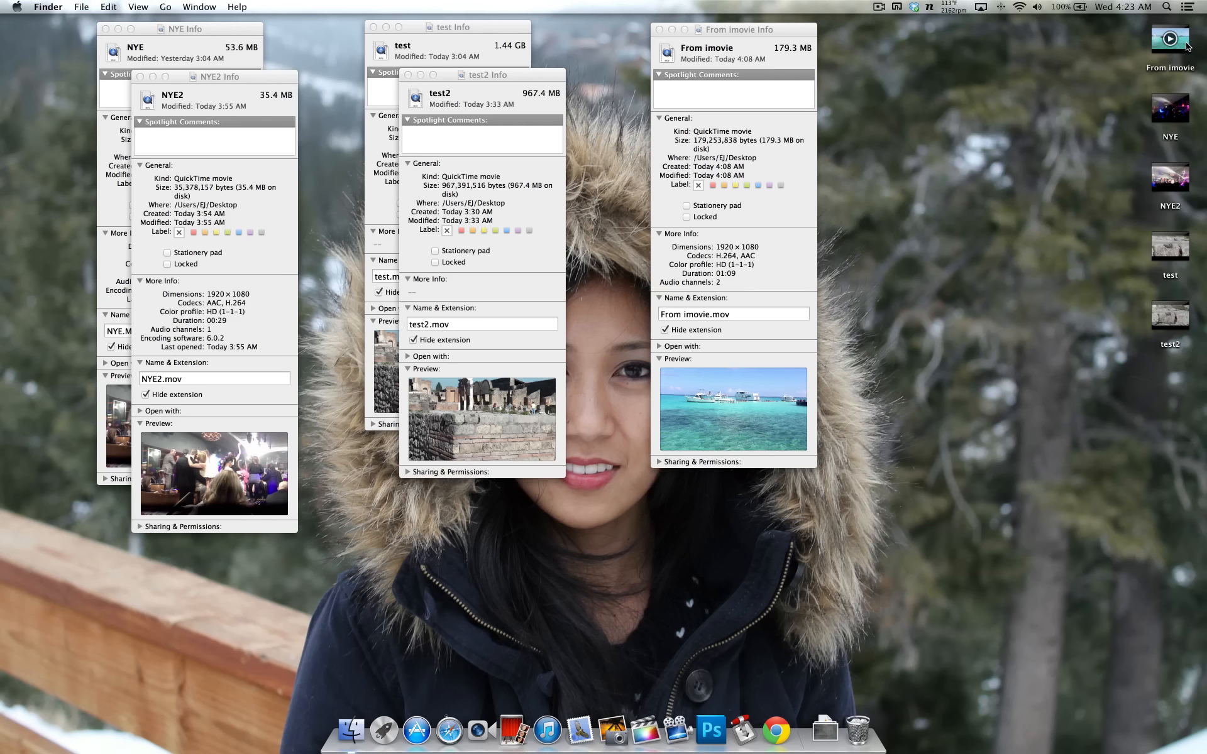
# - Load the 'From imovie' clip of boats and reach its File commands
pyautogui.click(1168, 40)
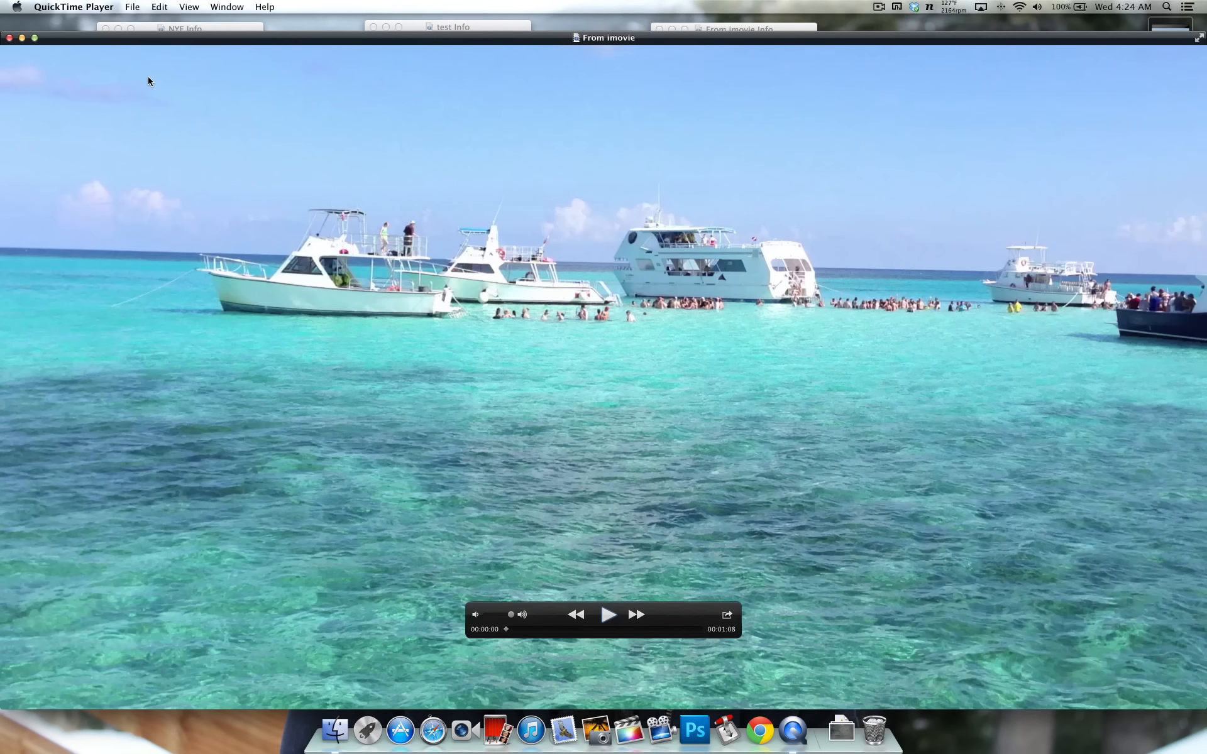
pyautogui.click(131, 7)
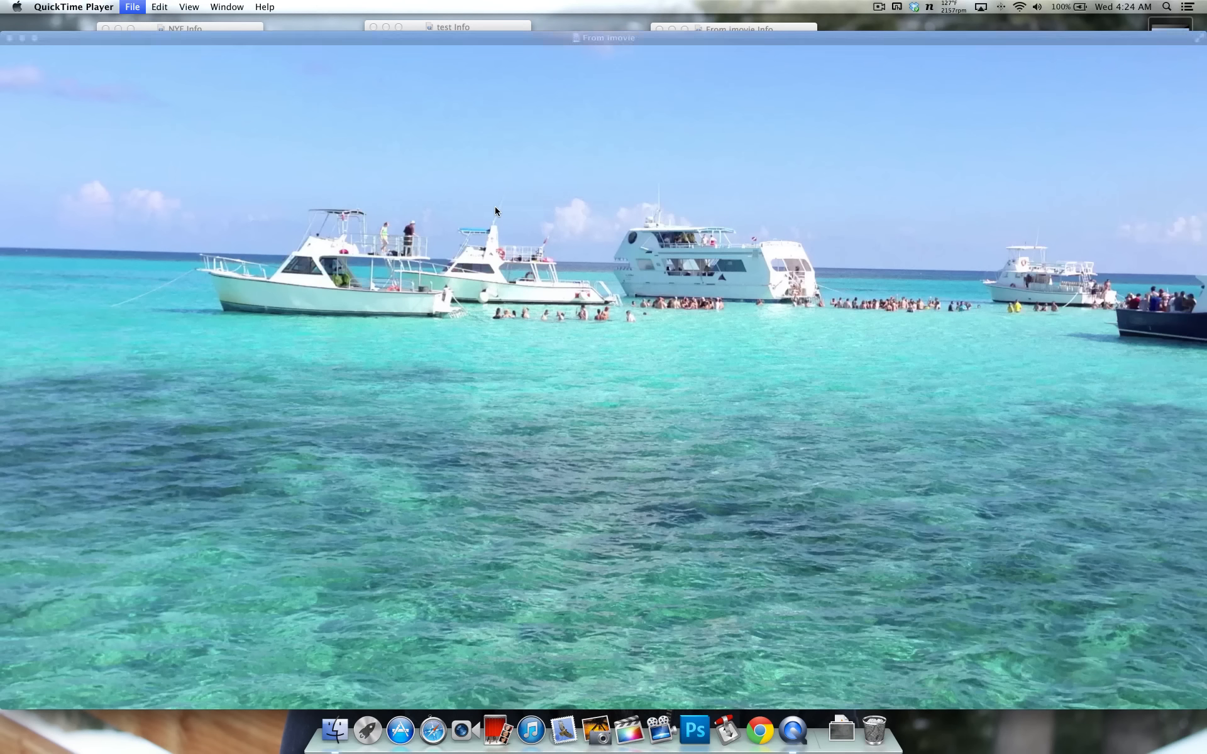
# - Export a 1080p copy to the Desktop named 'From imovie2'
pyautogui.click(132, 7)
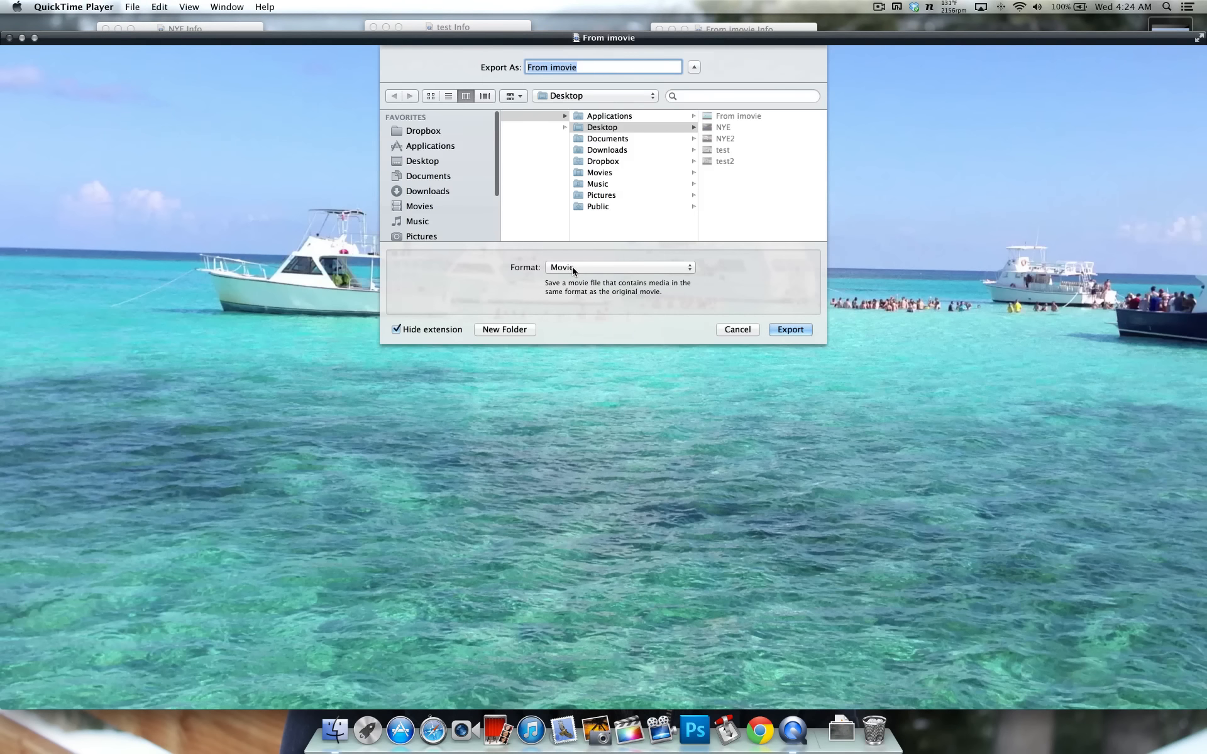
pyautogui.click(618, 267)
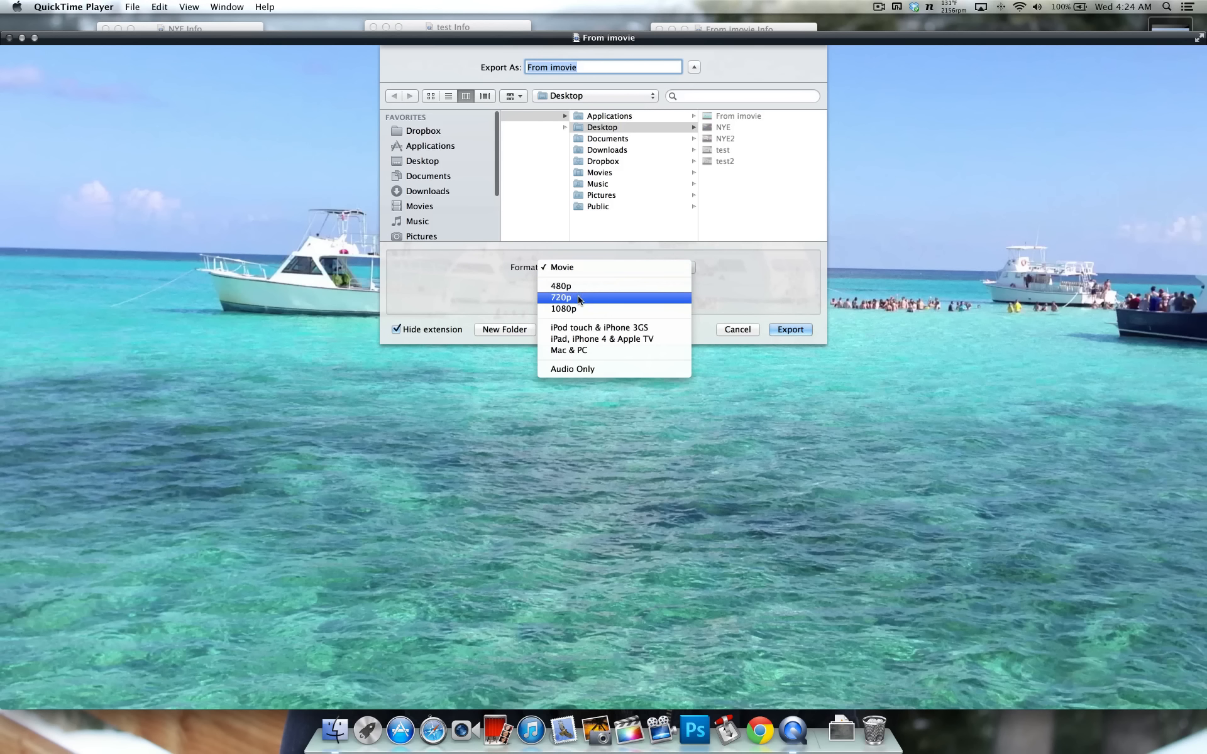
pyautogui.moveTo(604, 306)
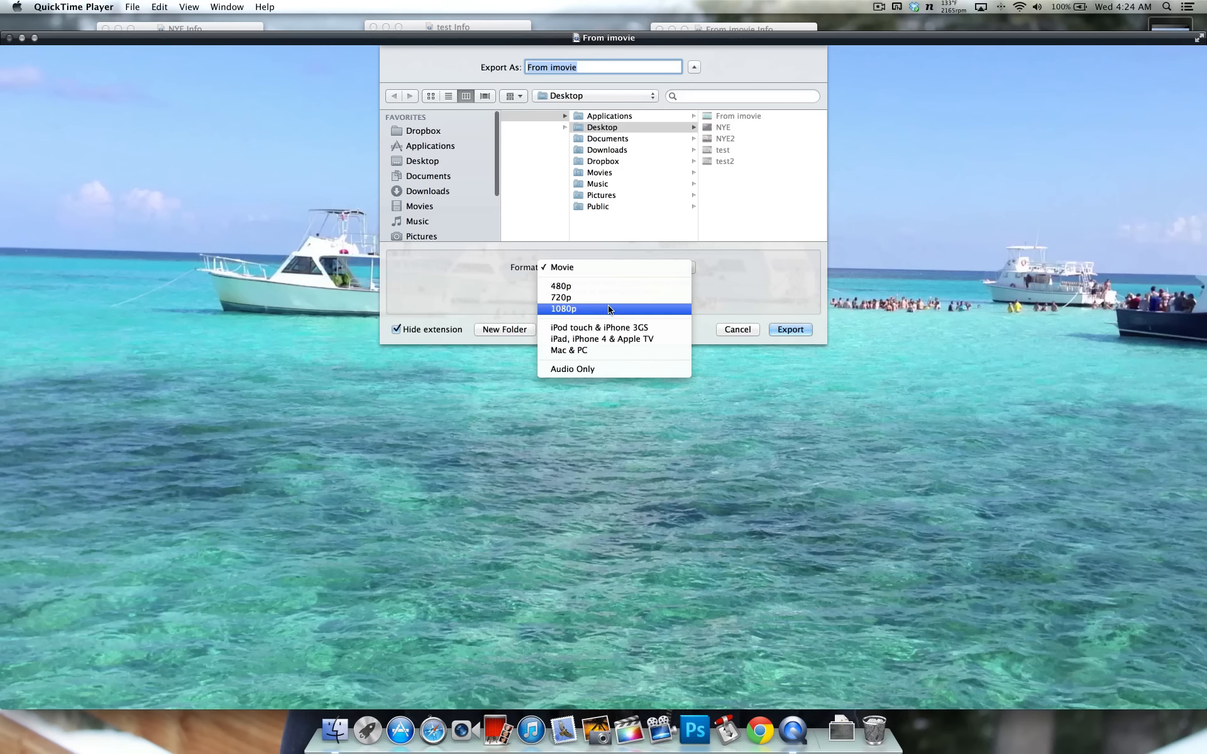
pyautogui.click(562, 308)
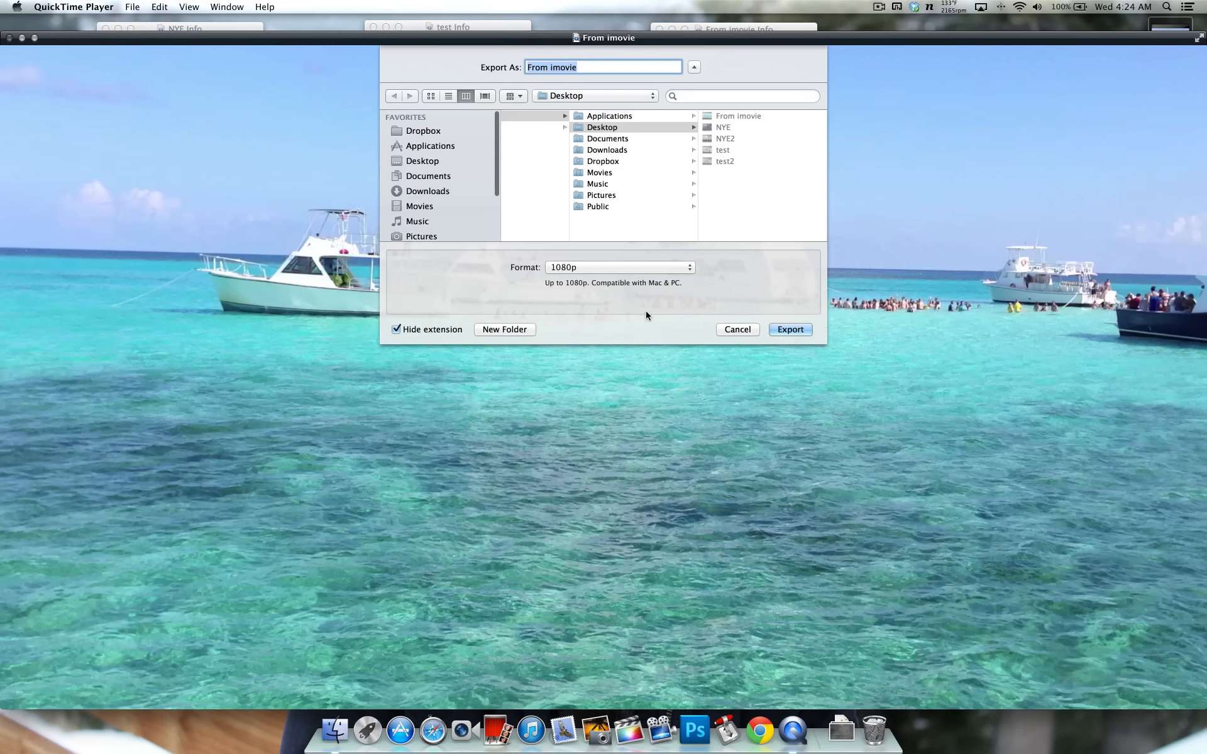
pyautogui.click(788, 329)
pyautogui.write('2')
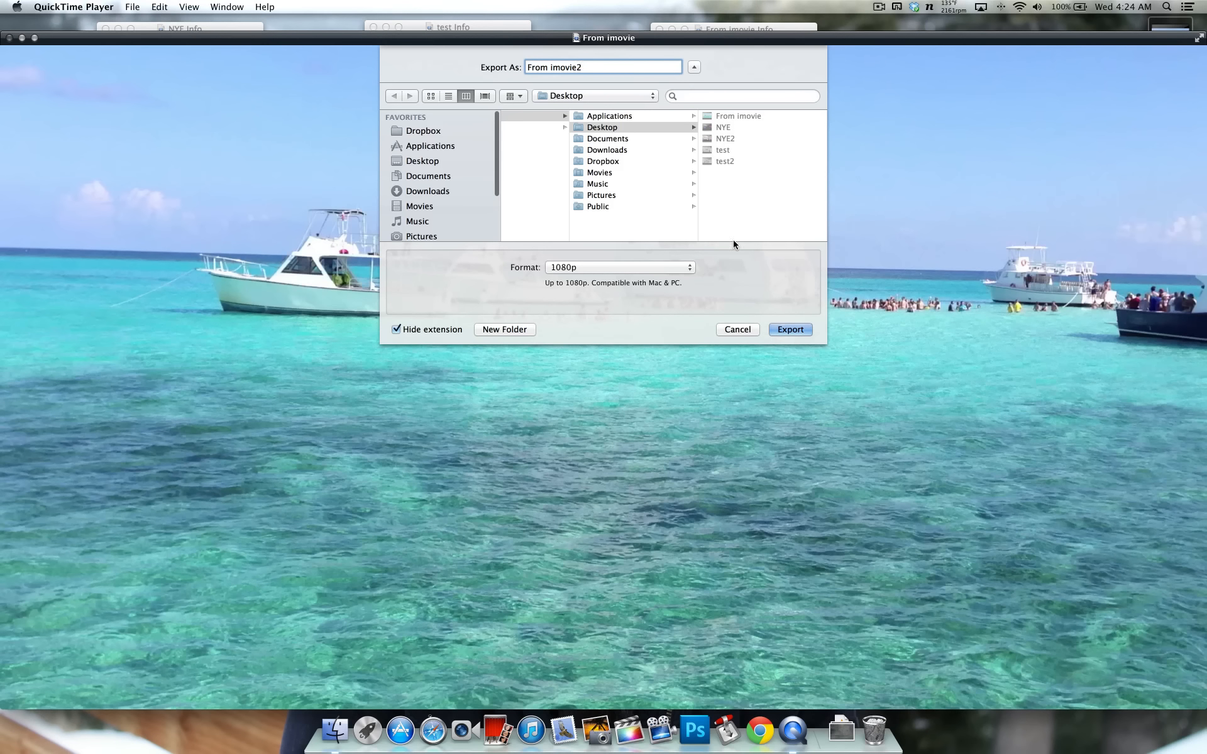
pyautogui.click(789, 329)
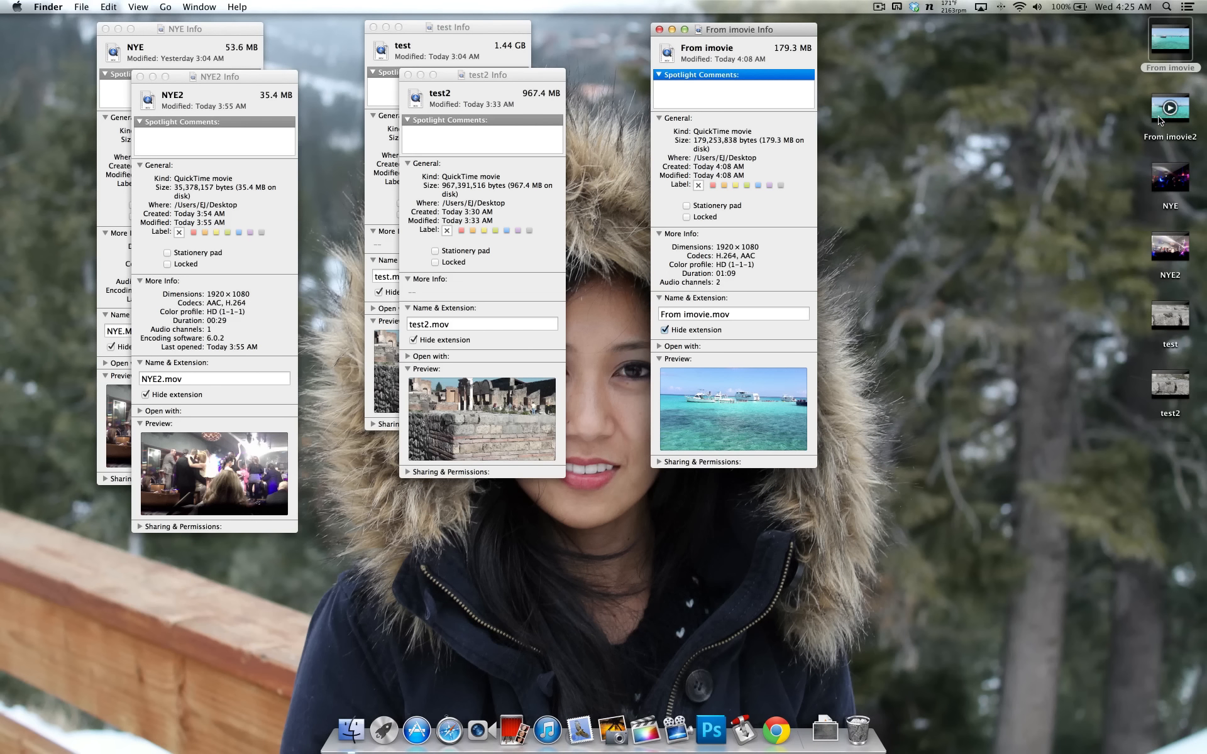
# - Show Get Info for 'From imovie2' (91.2 MB) beside the original's 179.3 MB details
pyautogui.rightClick(1169, 110)
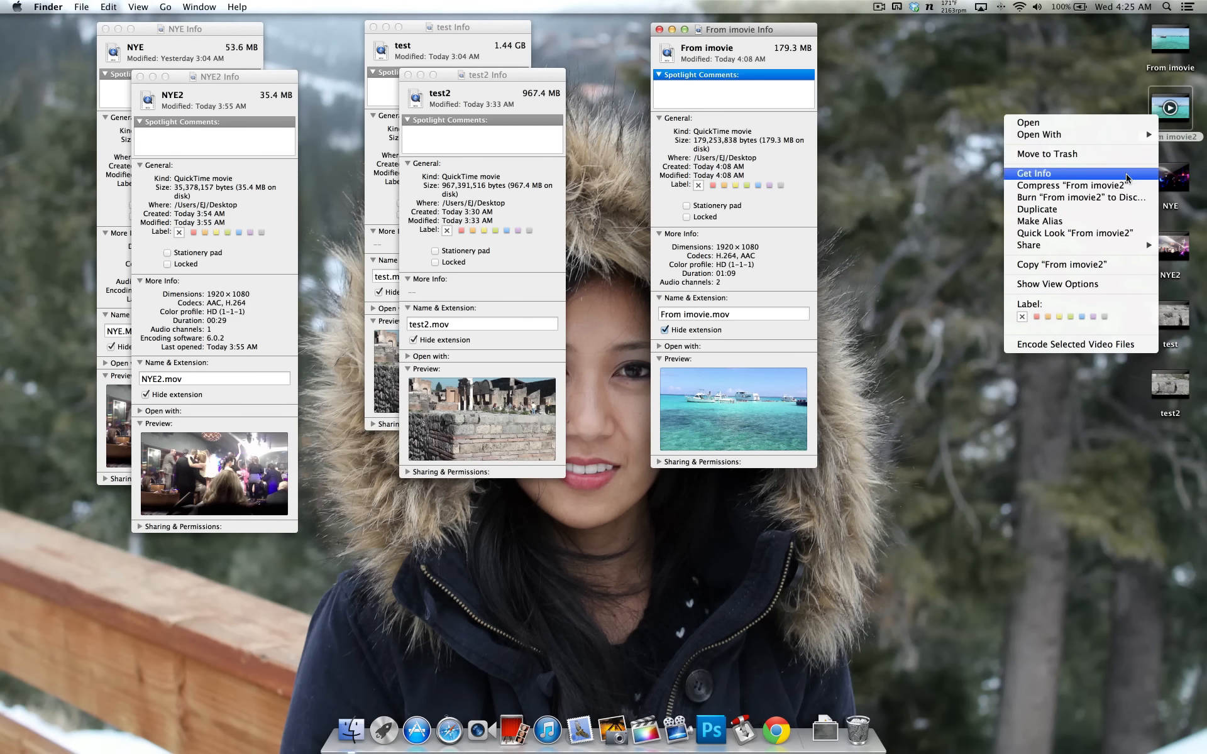
pyautogui.click(1033, 172)
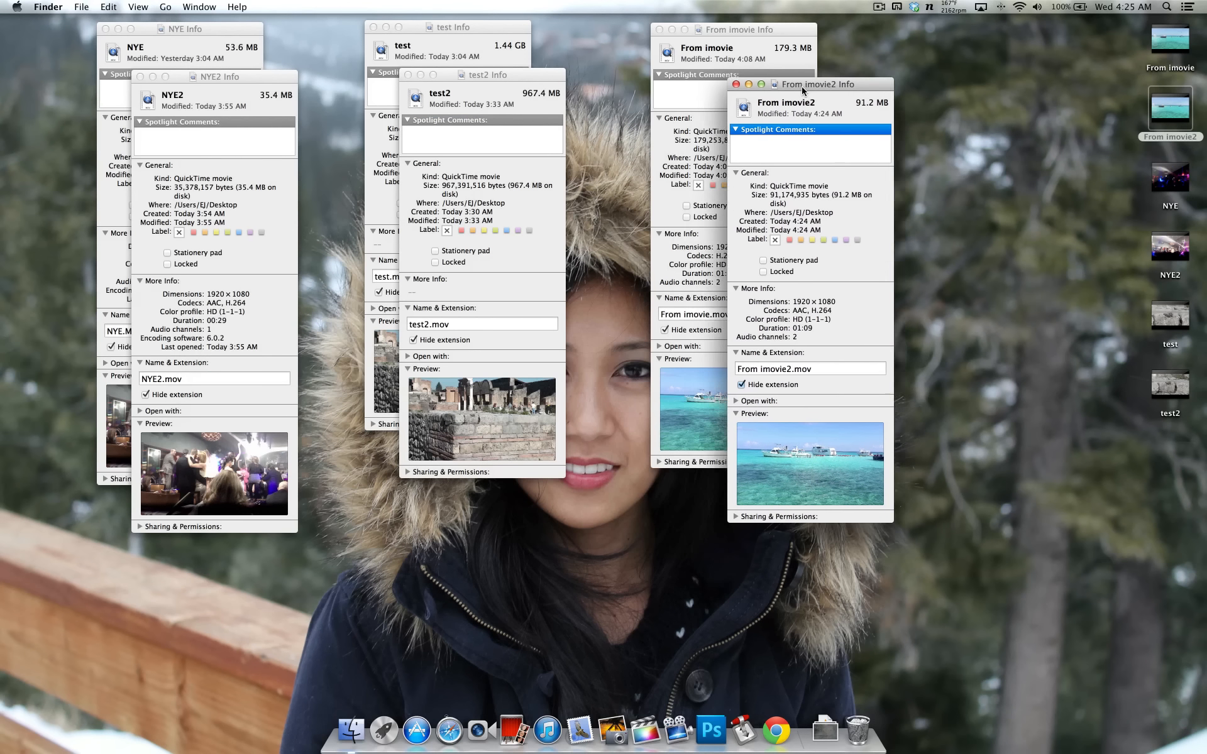
pyautogui.moveTo(810, 83); pyautogui.dragTo(765, 78)
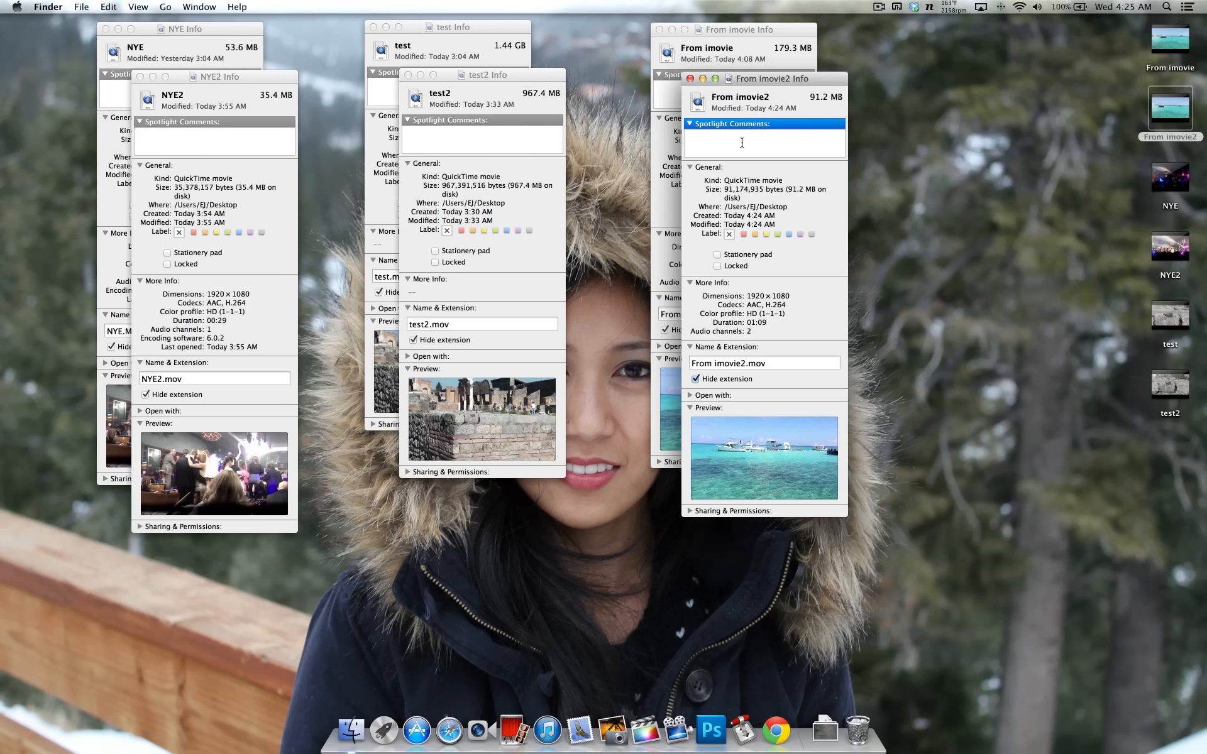
pyautogui.moveTo(890, 143)
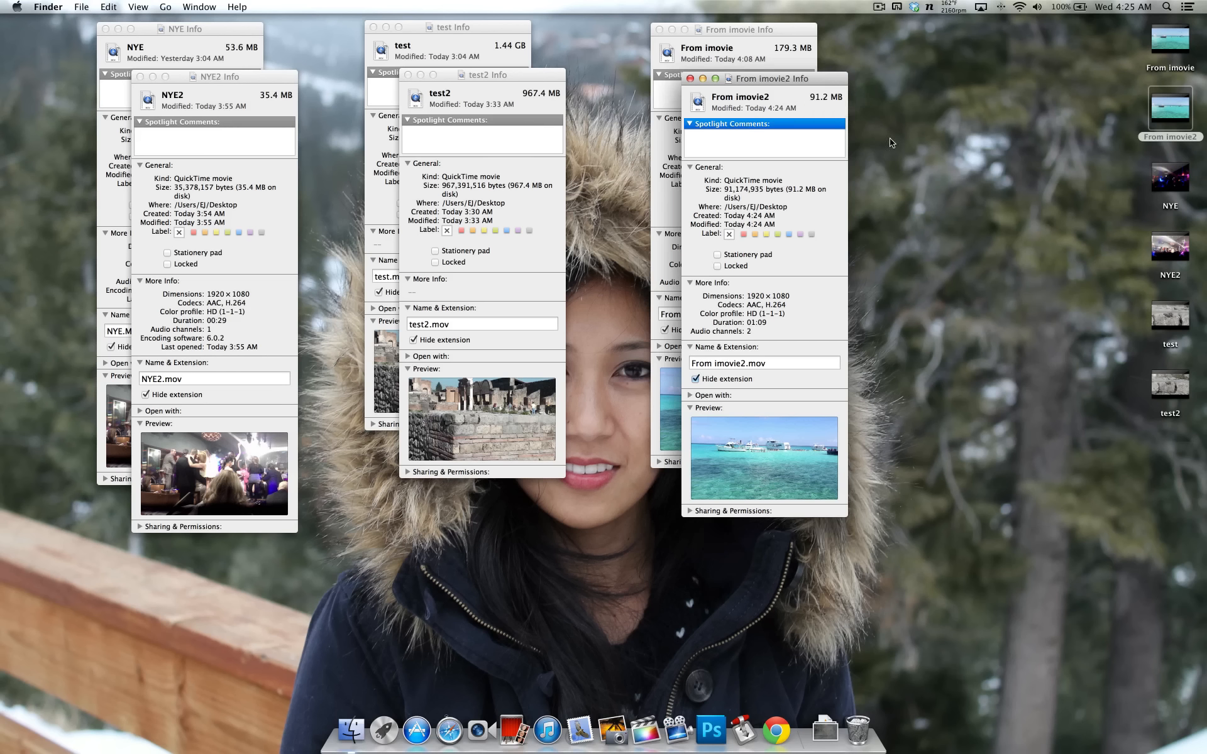